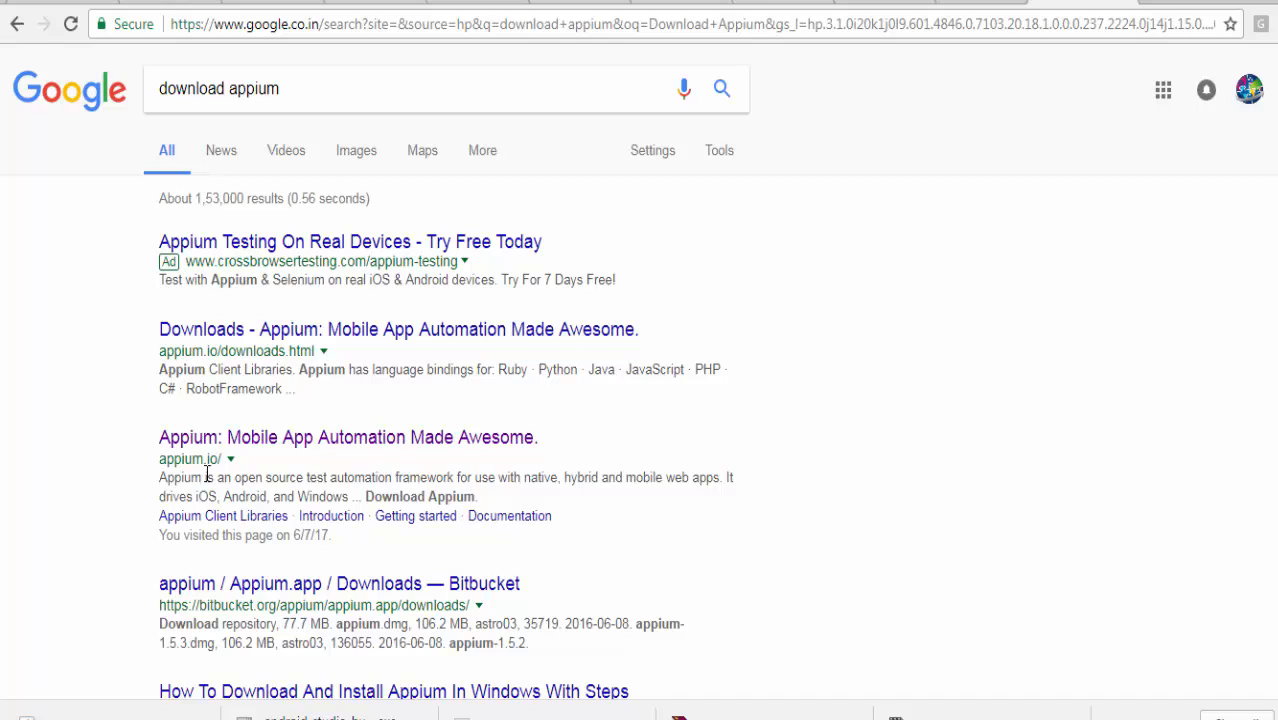
pyautogui.moveTo(430, 448)
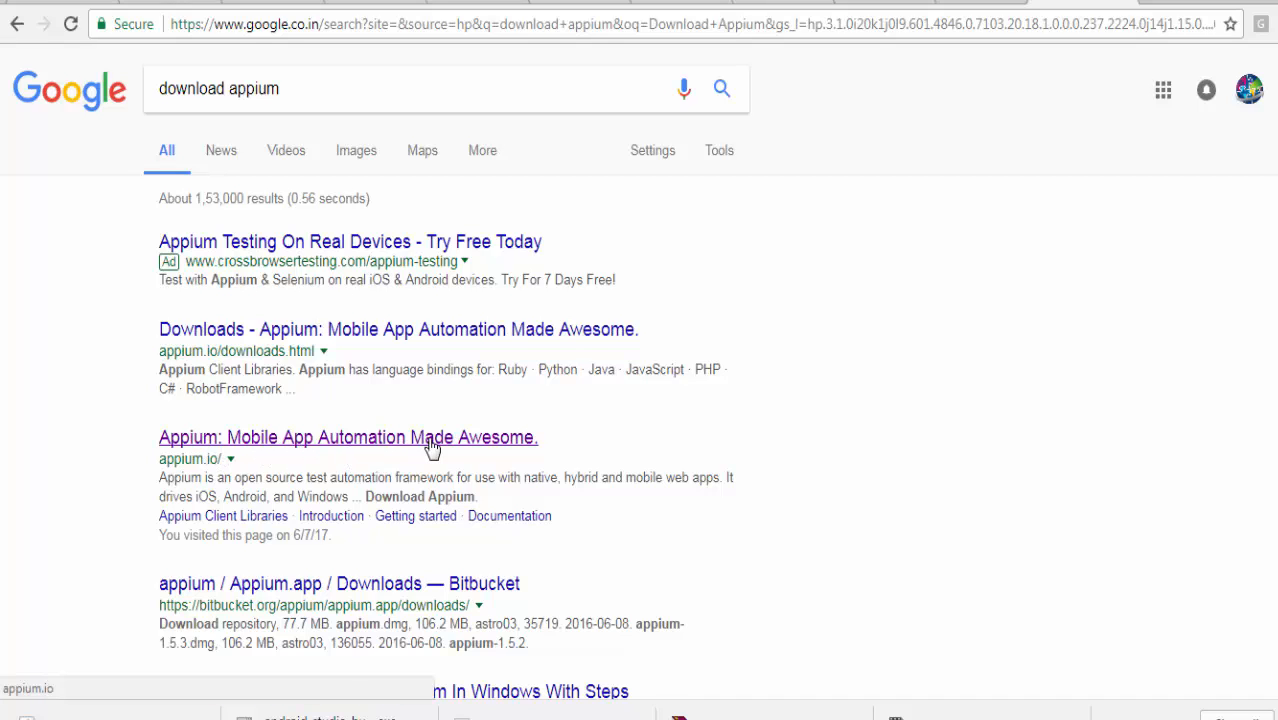
# Open appium.io from the search results and follow its Download Appium link
pyautogui.click(347, 437)
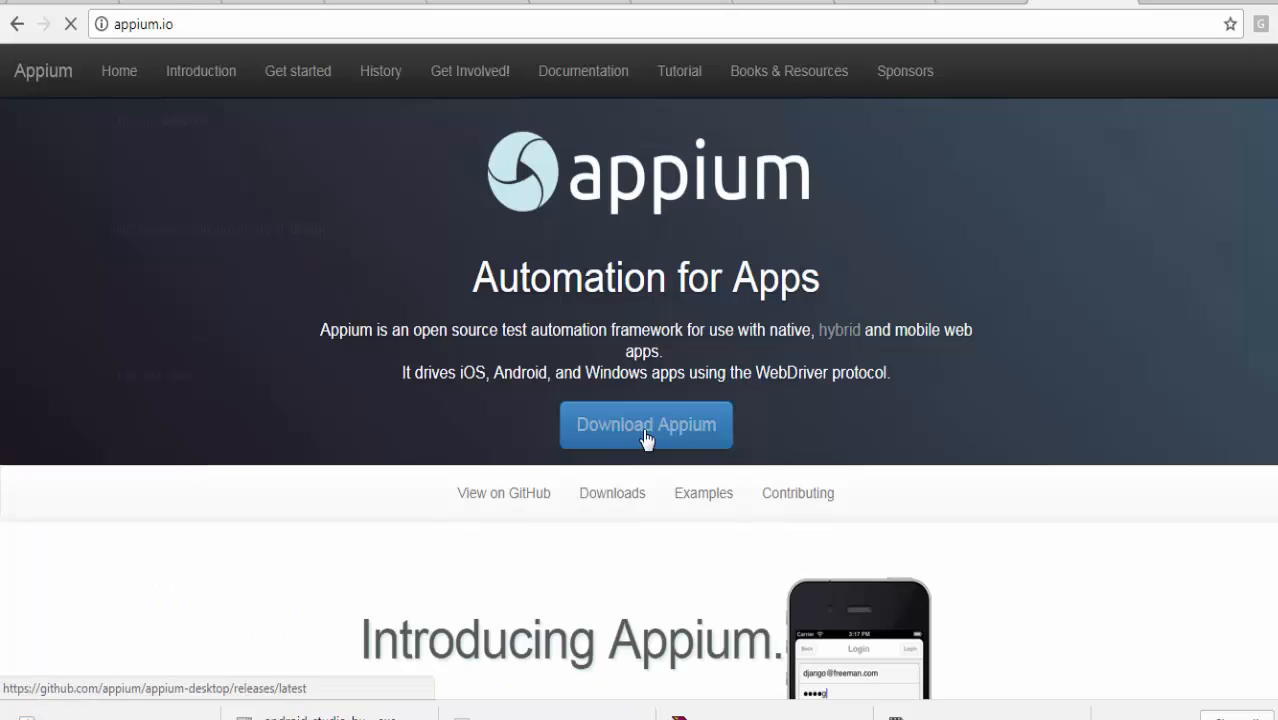
pyautogui.scroll(-3)
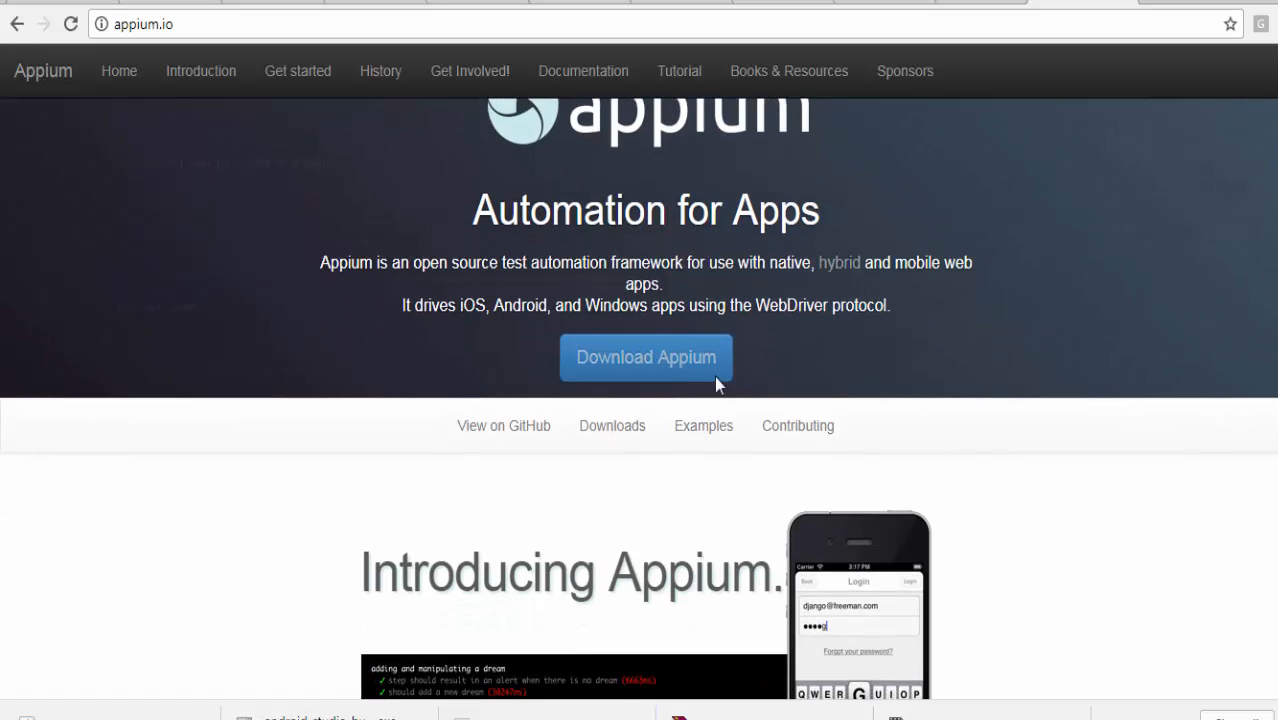
pyautogui.moveTo(642, 372)
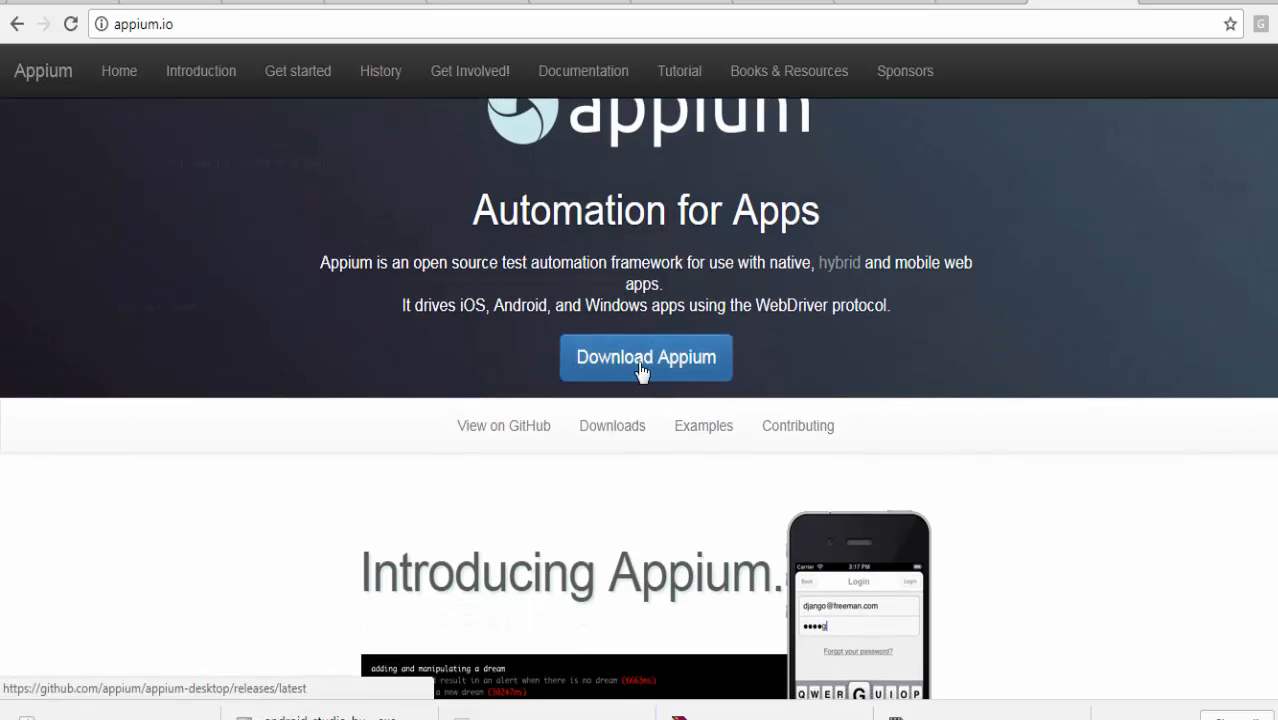
pyautogui.click(645, 357)
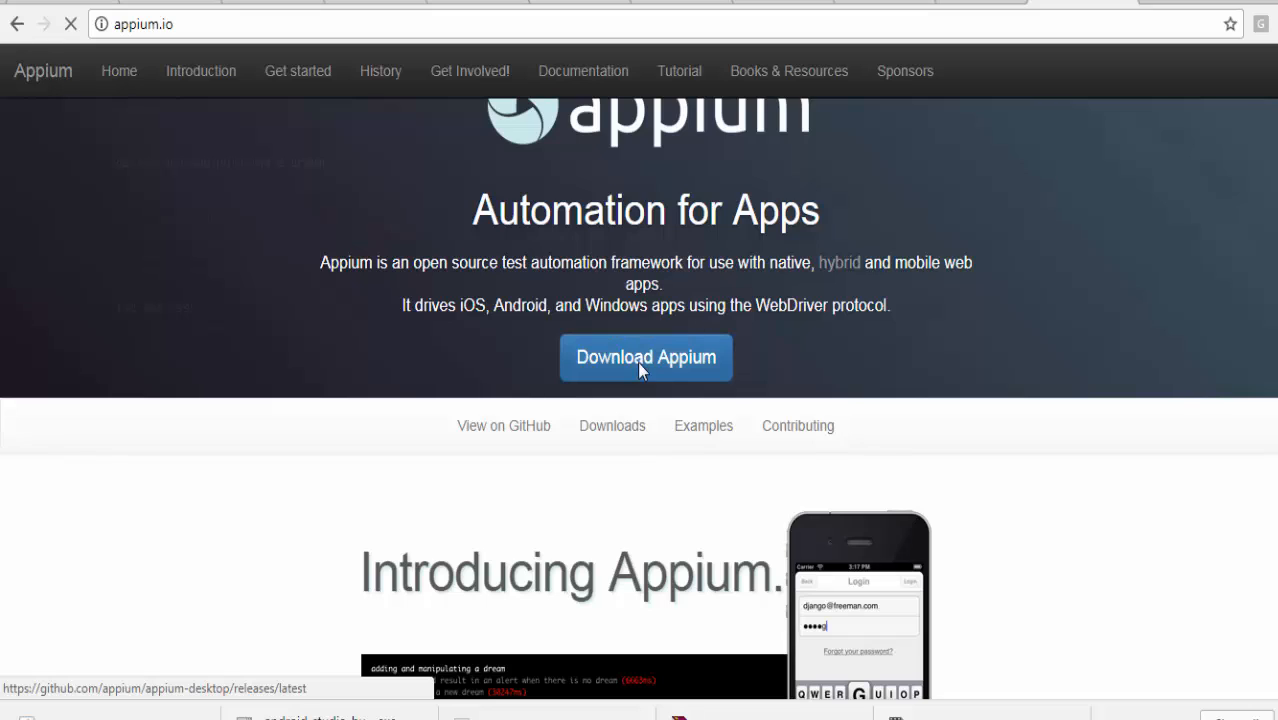
pyautogui.click(645, 357)
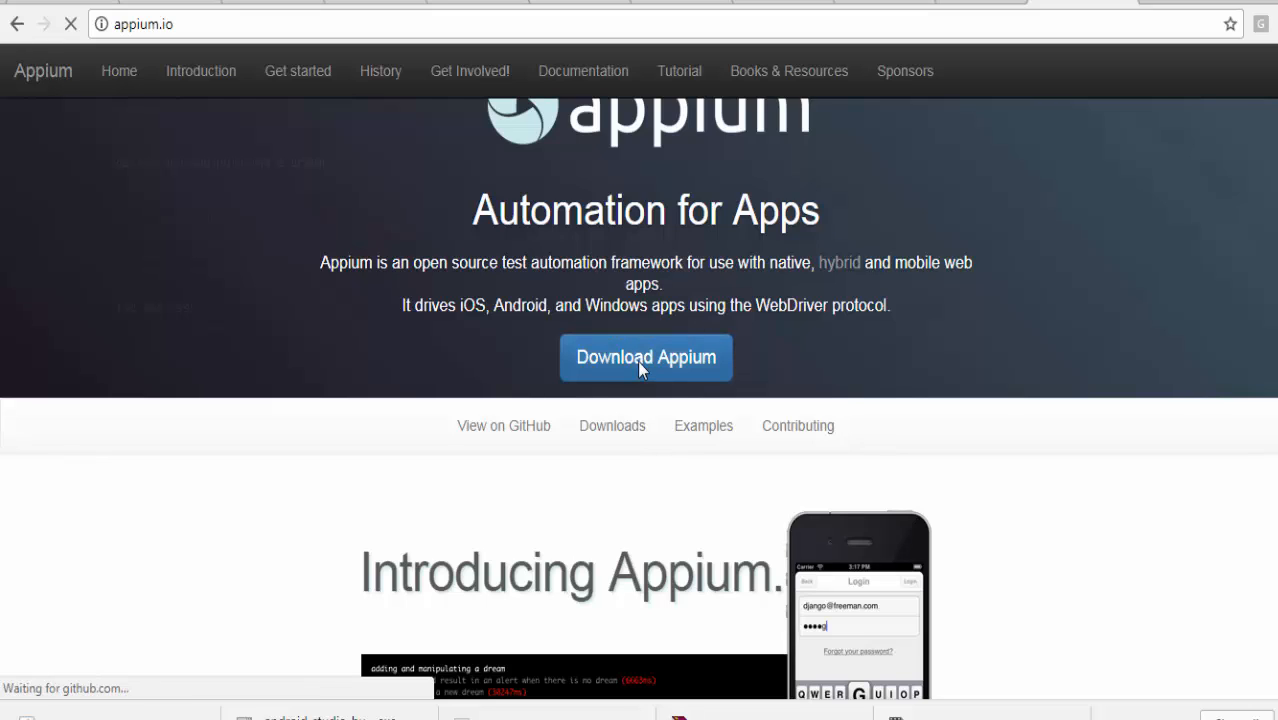
# Download appium-desktop-Setup-1.1.0-beta.4.exe from the release page's Downloads list
pyautogui.click(646, 357)
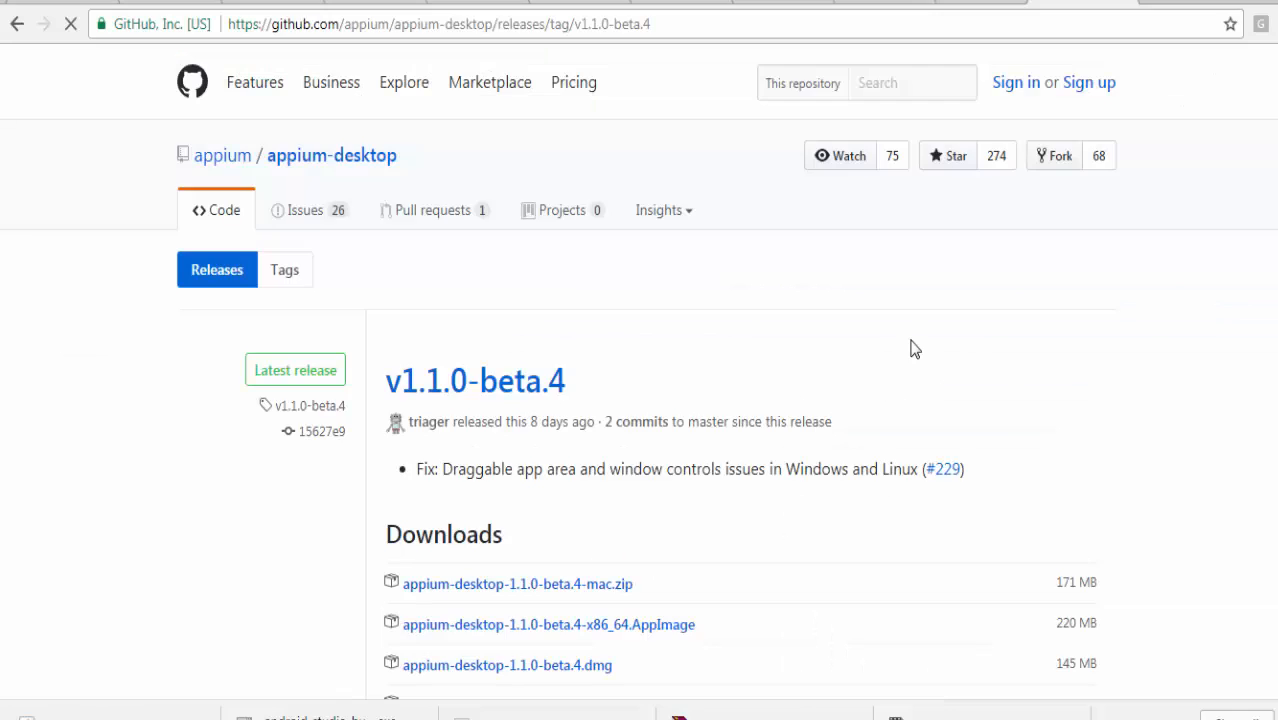
pyautogui.scroll(-3)
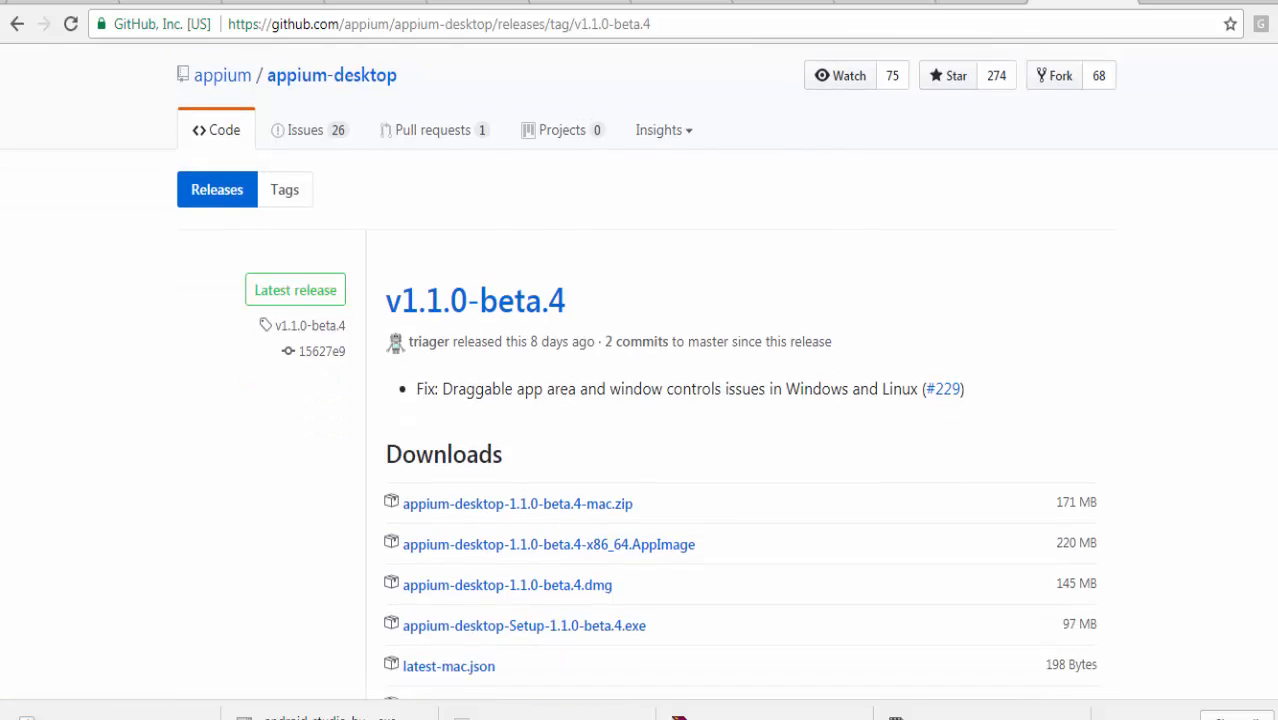
pyautogui.scroll(-3)
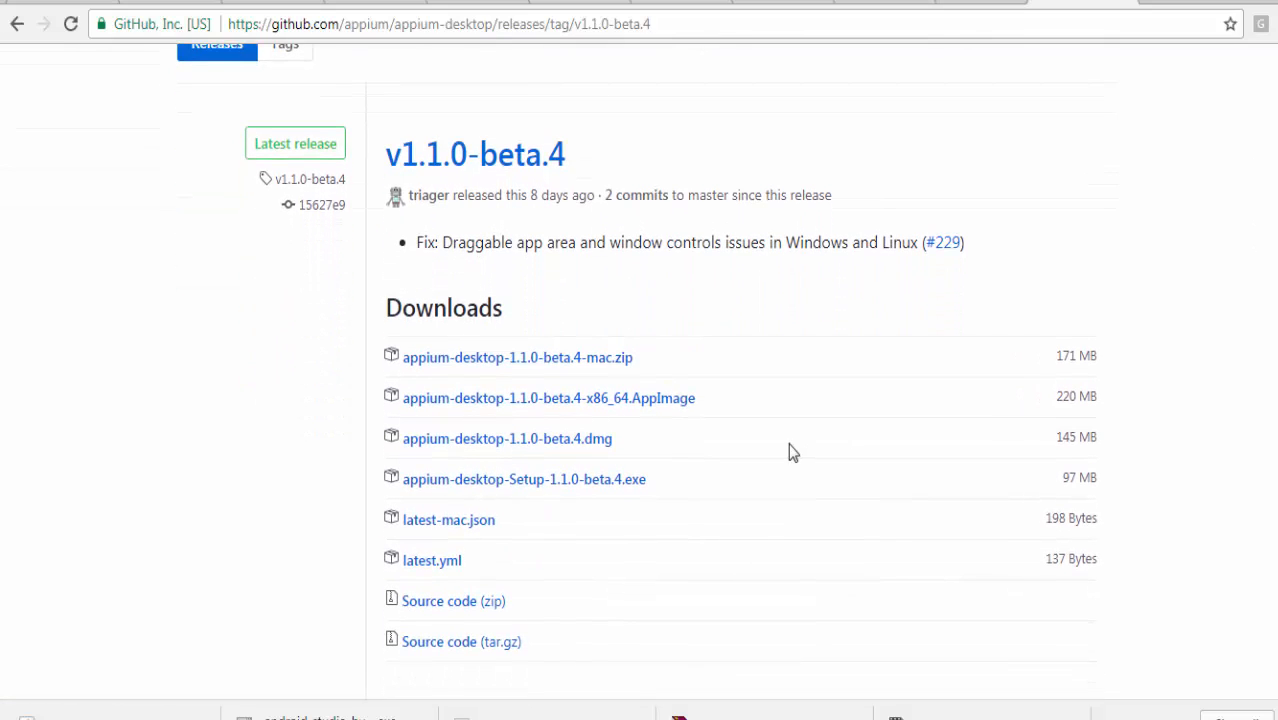
pyautogui.moveTo(584, 499)
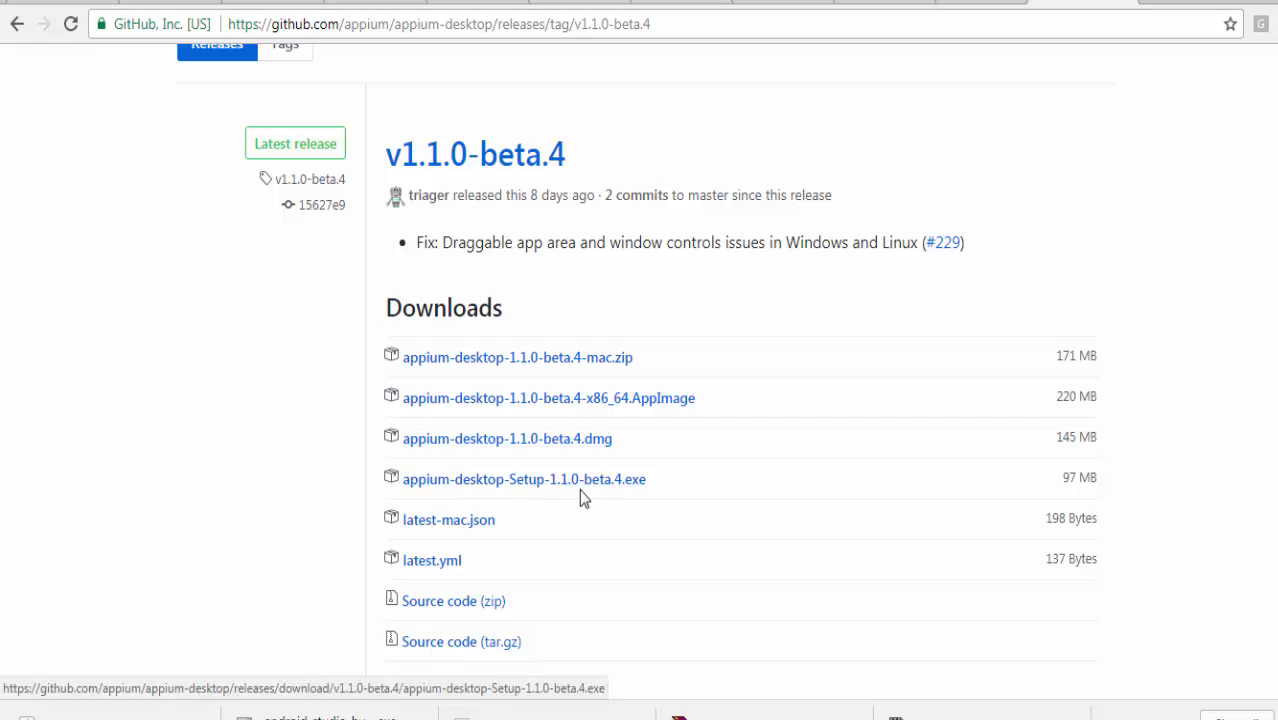
pyautogui.moveTo(591, 456)
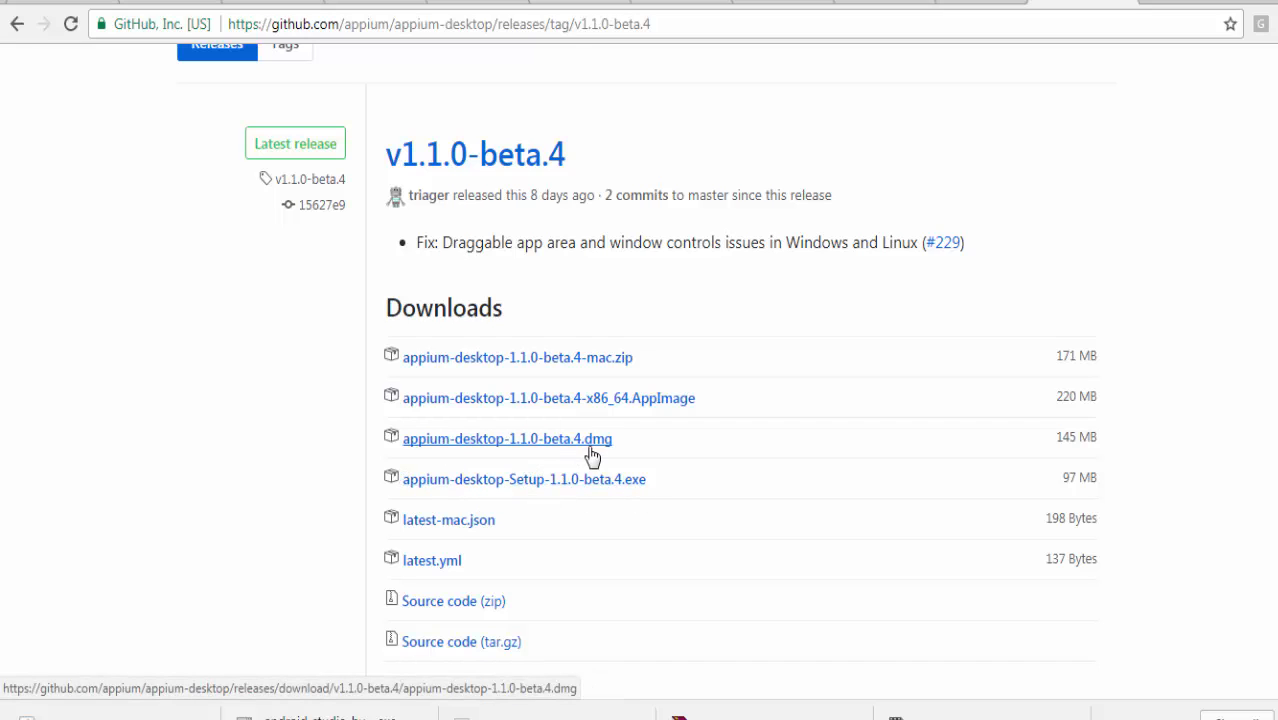
pyautogui.moveTo(588, 446)
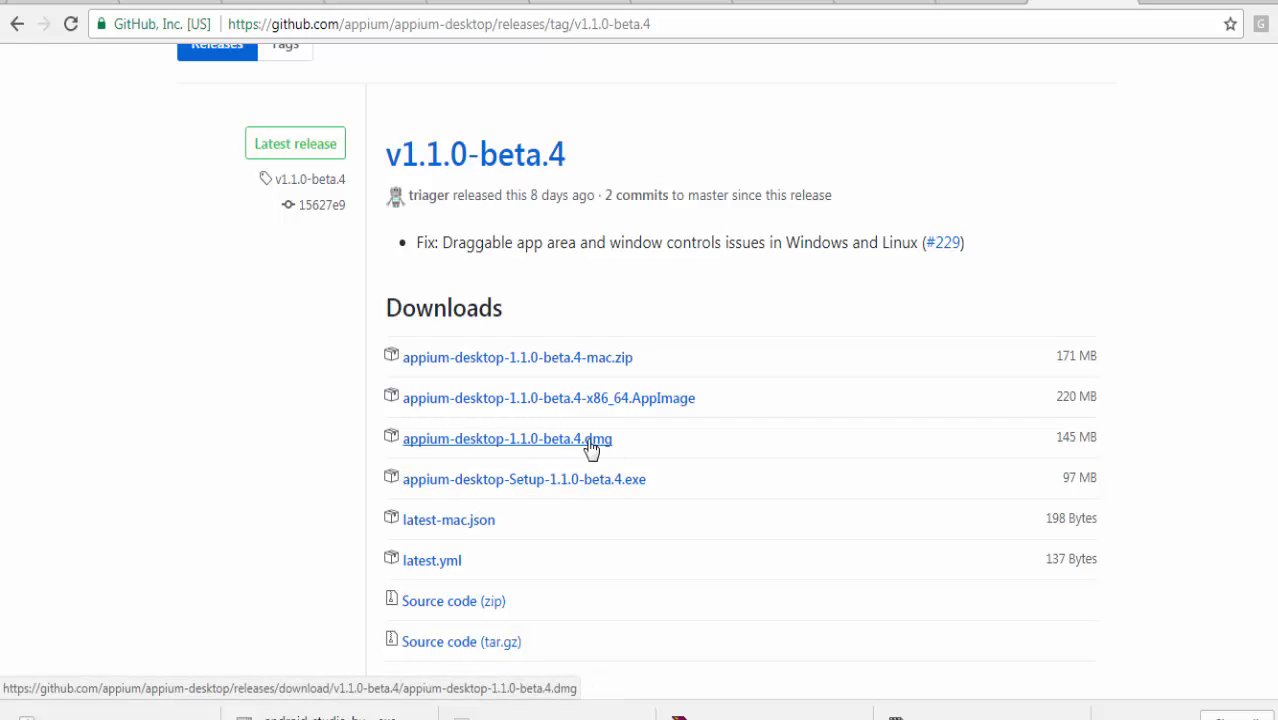
pyautogui.moveTo(526, 486)
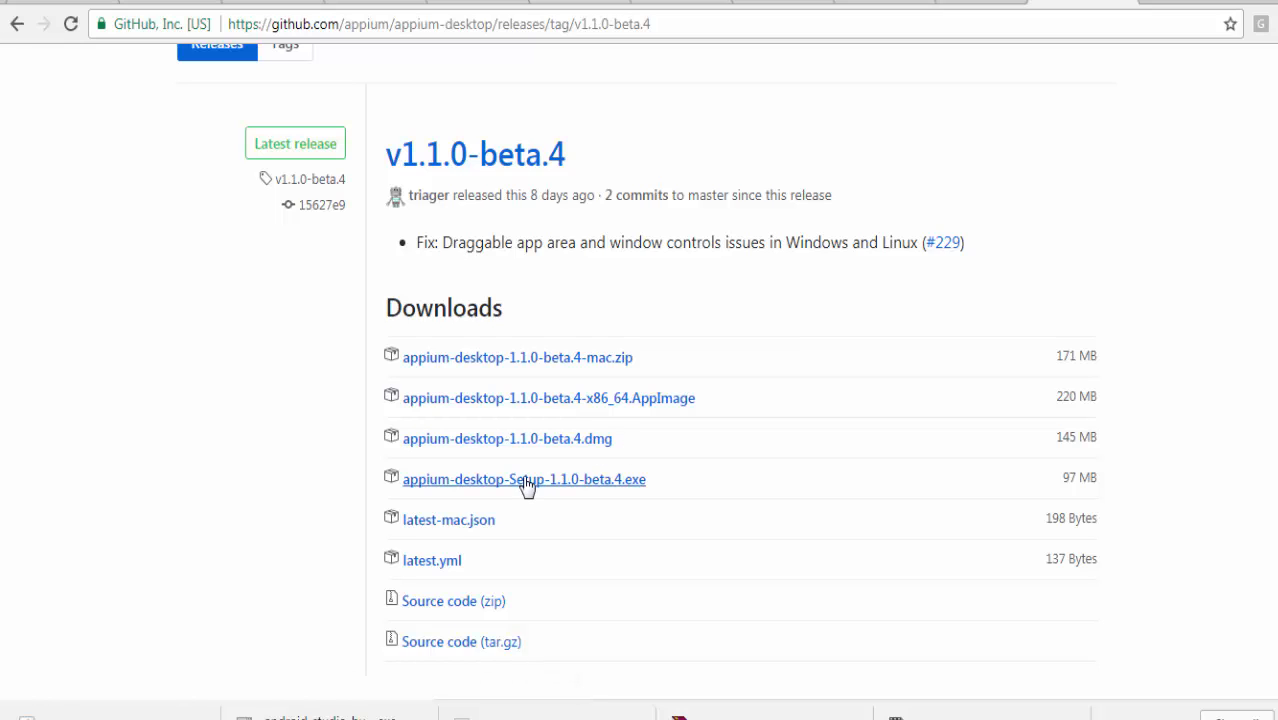
pyautogui.moveTo(538, 492)
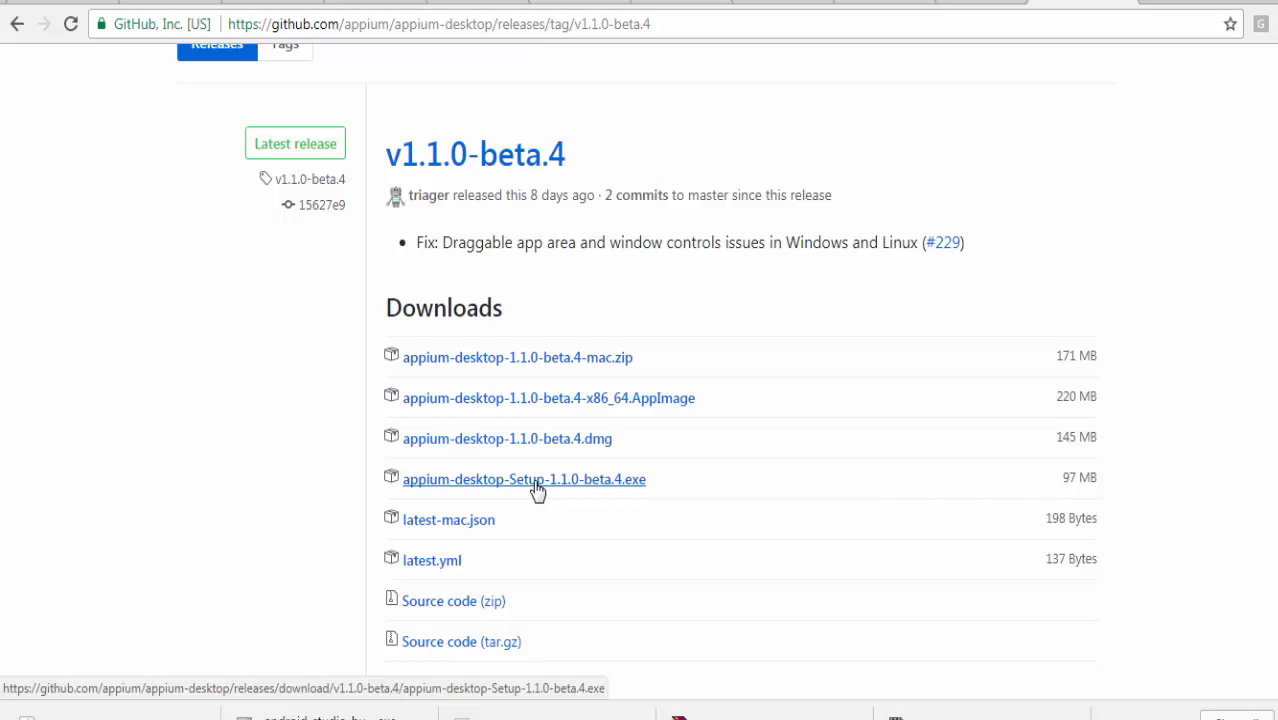
pyautogui.click(523, 479)
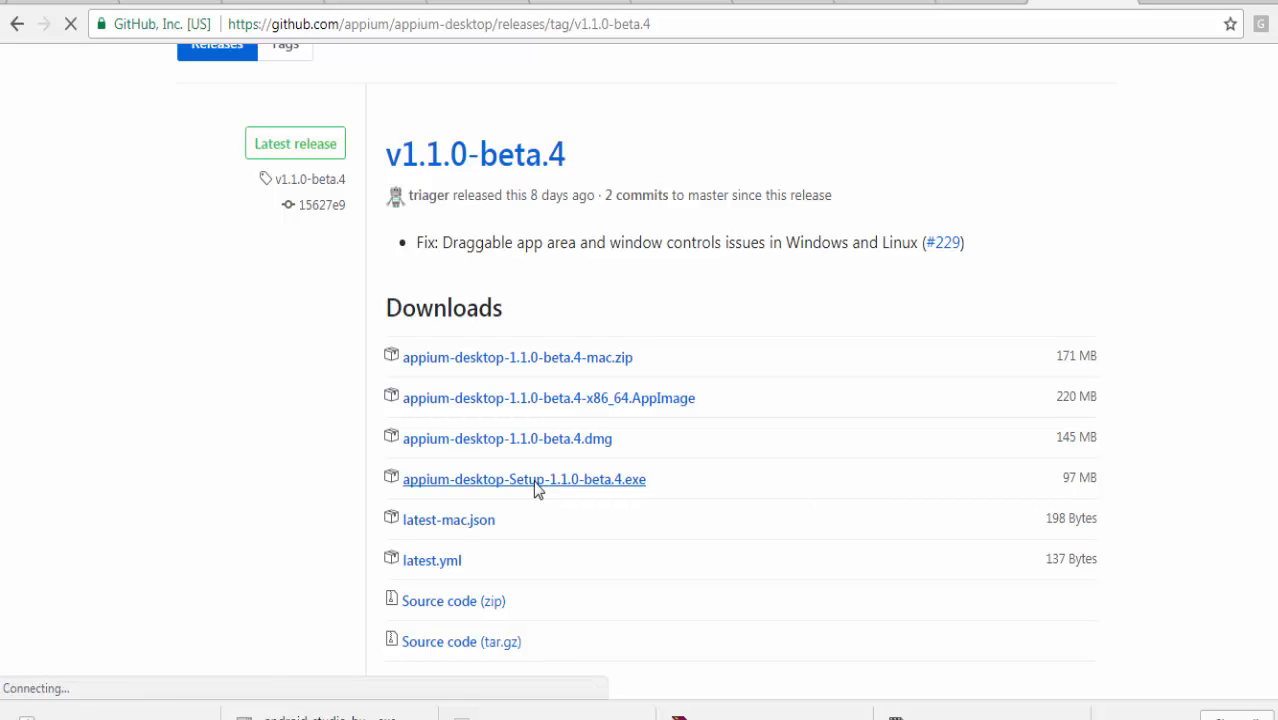
pyautogui.click(535, 479)
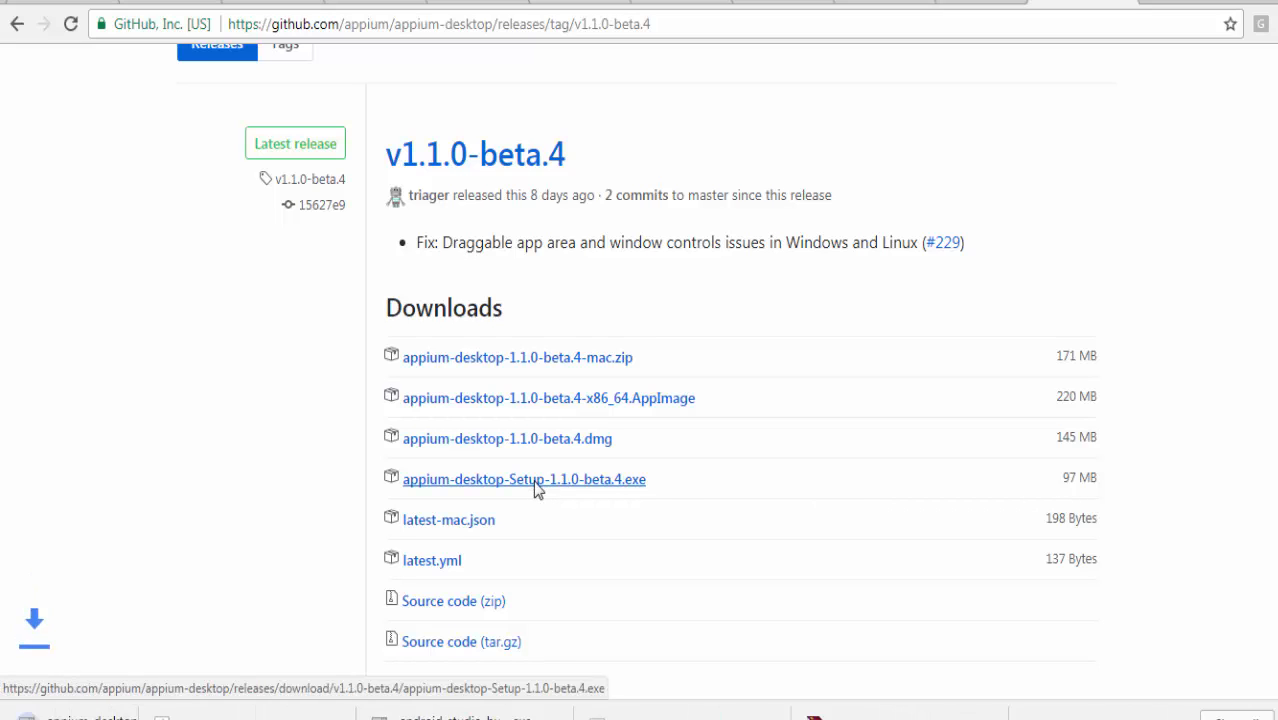
pyautogui.click(523, 479)
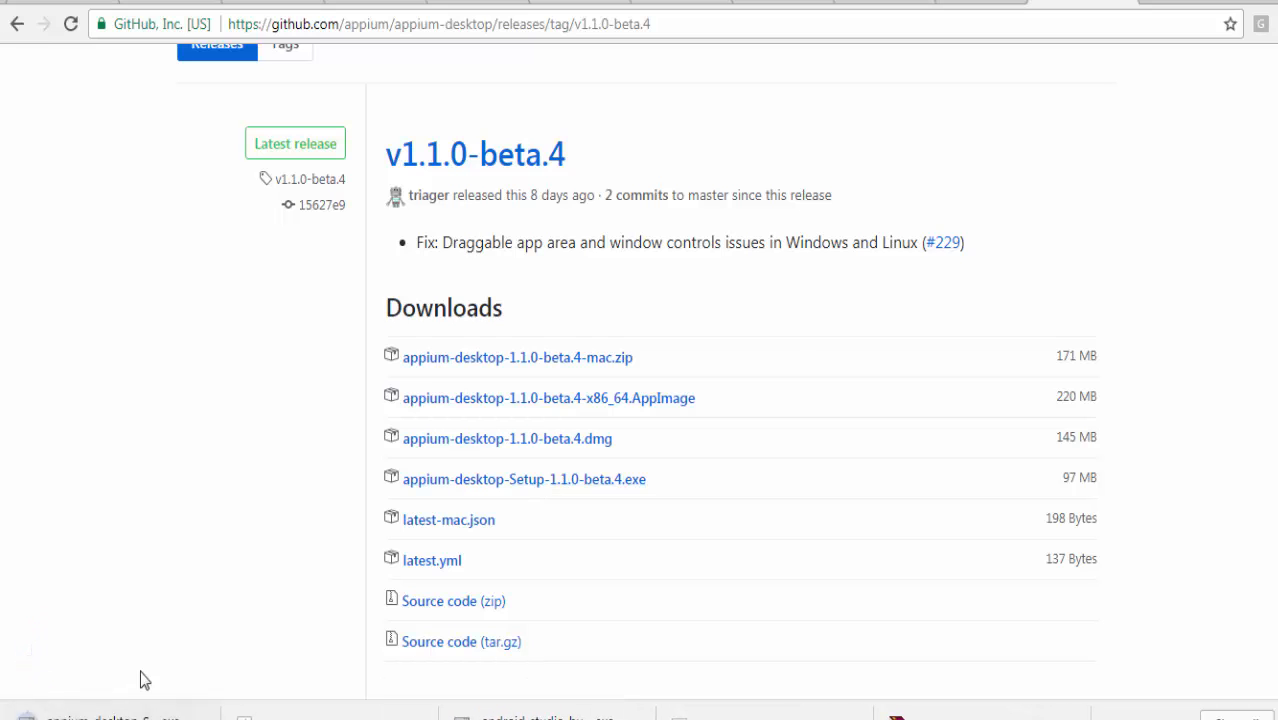
pyautogui.moveTo(218, 675)
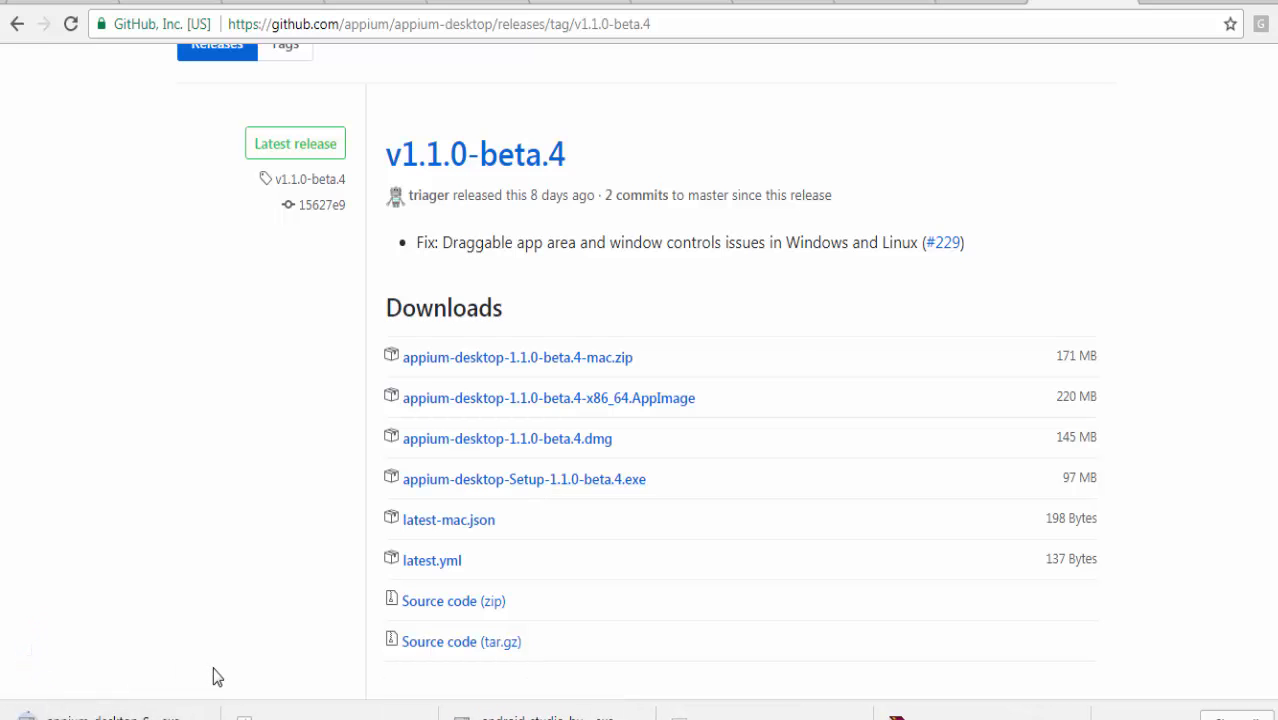
# Run the appium-desktop-Setup-1.1.0-beta.4.exe installer, accepting the security warning
pyautogui.click(524, 478)
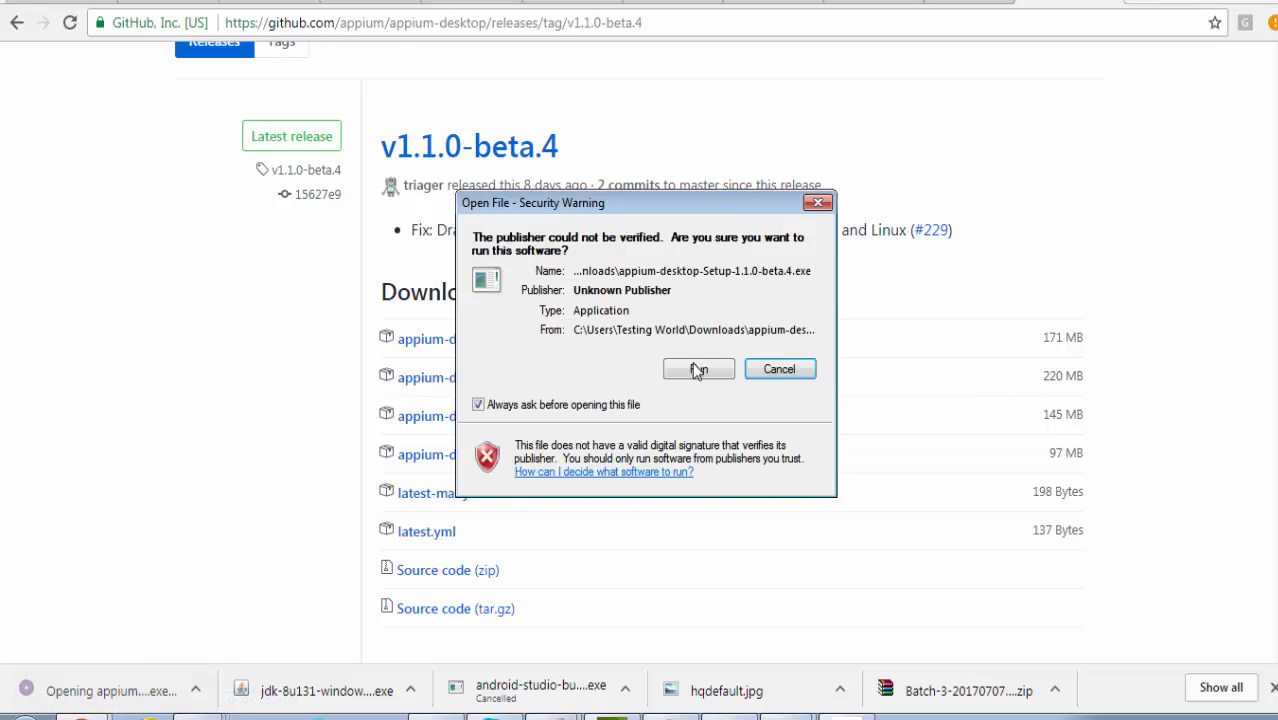
pyautogui.click(698, 369)
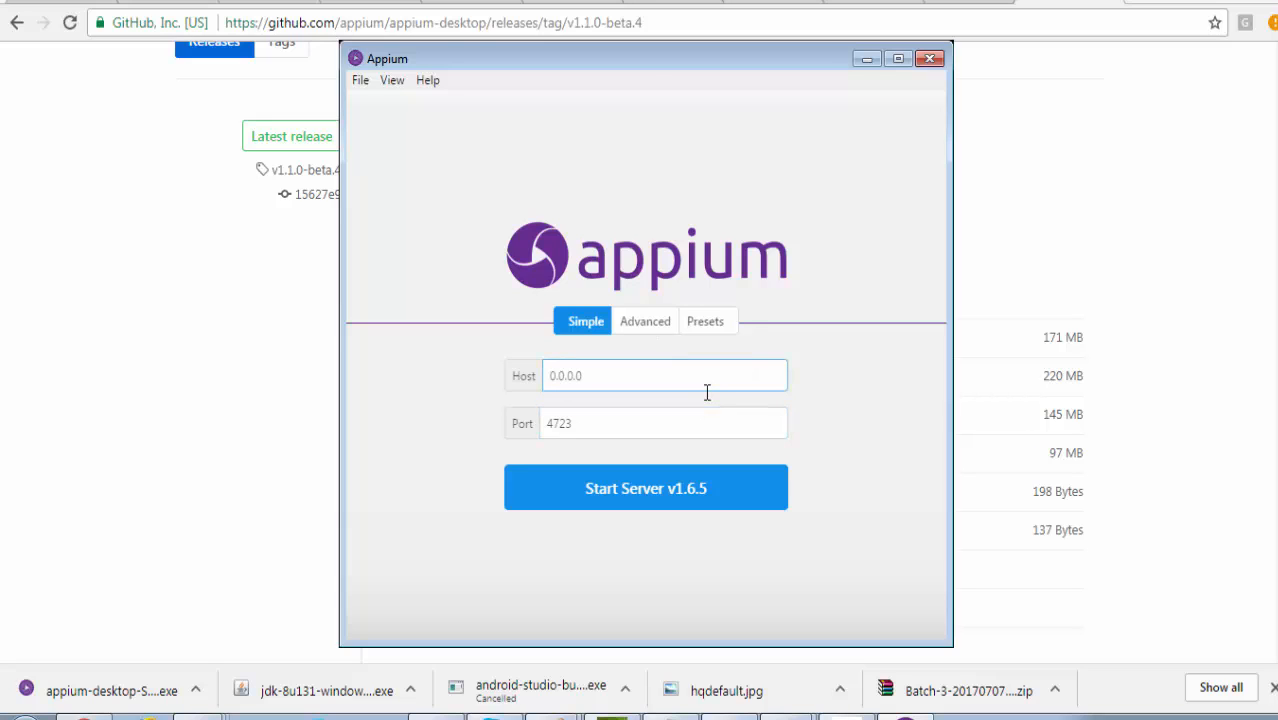
# Start Appium Server v1.6.5 on 0.0.0.0:4723 and allow firewall access
pyautogui.doubleClick(565, 375)
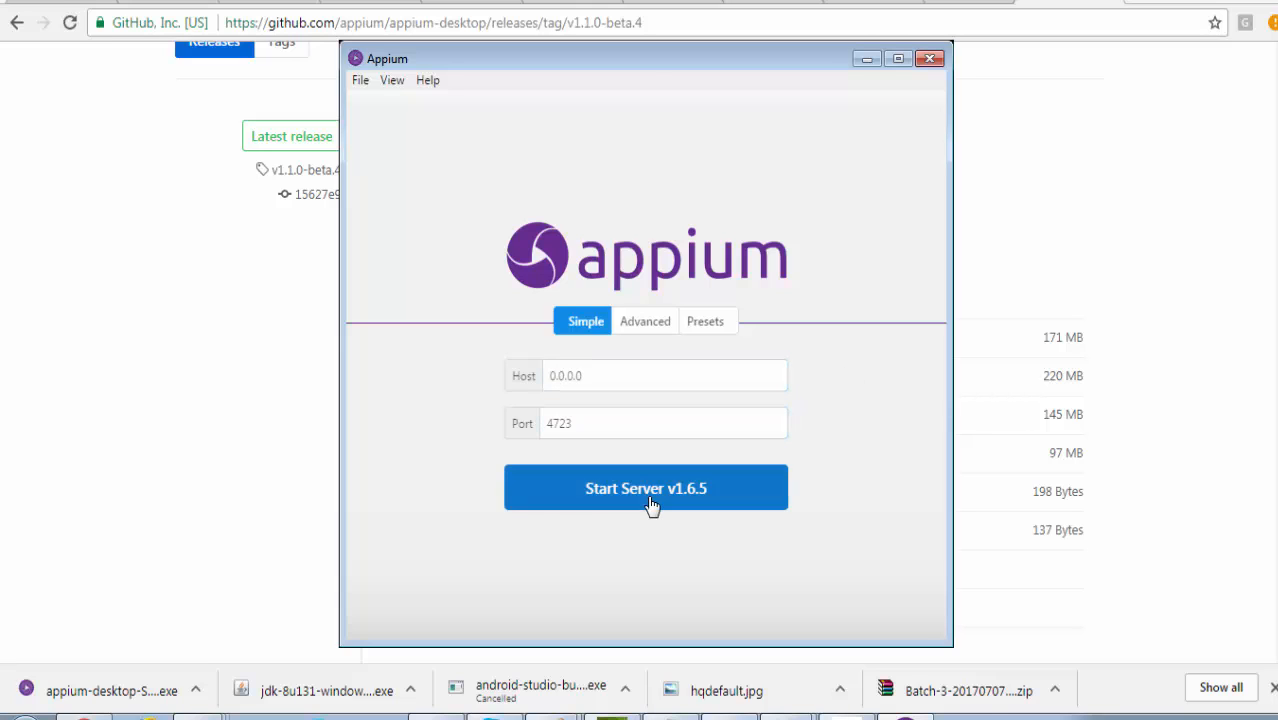
pyautogui.click(646, 488)
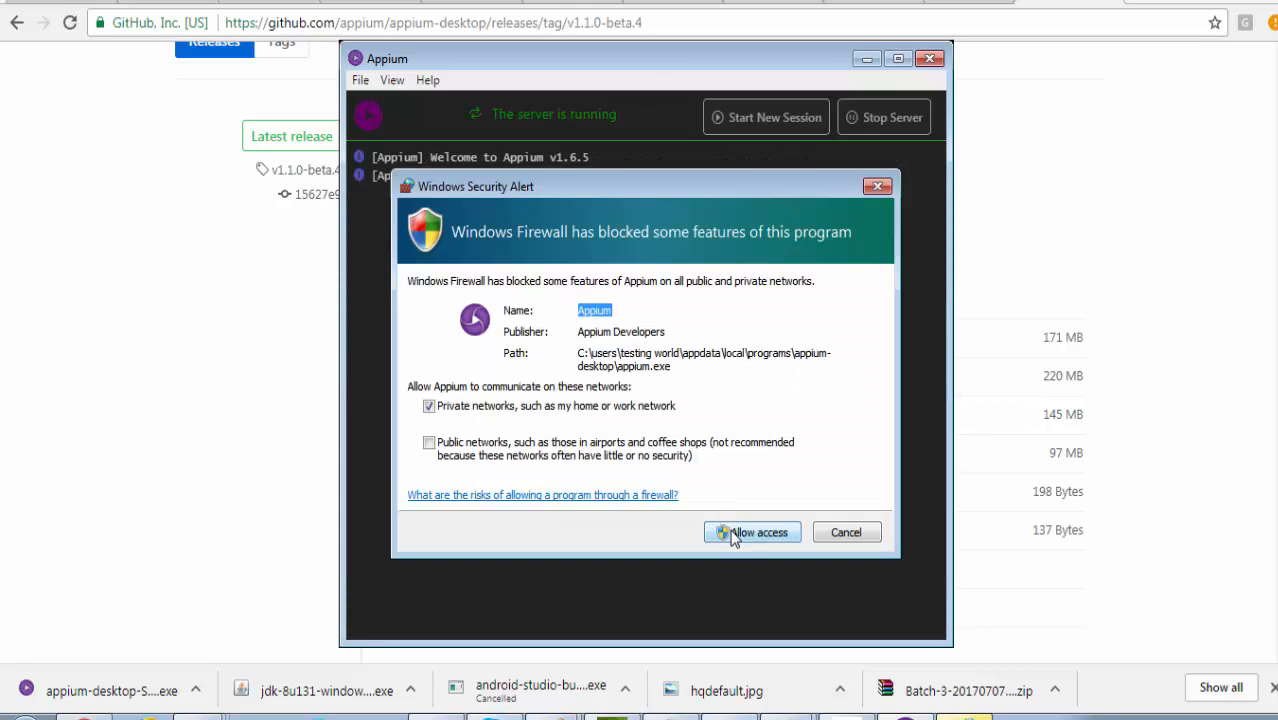
pyautogui.click(752, 532)
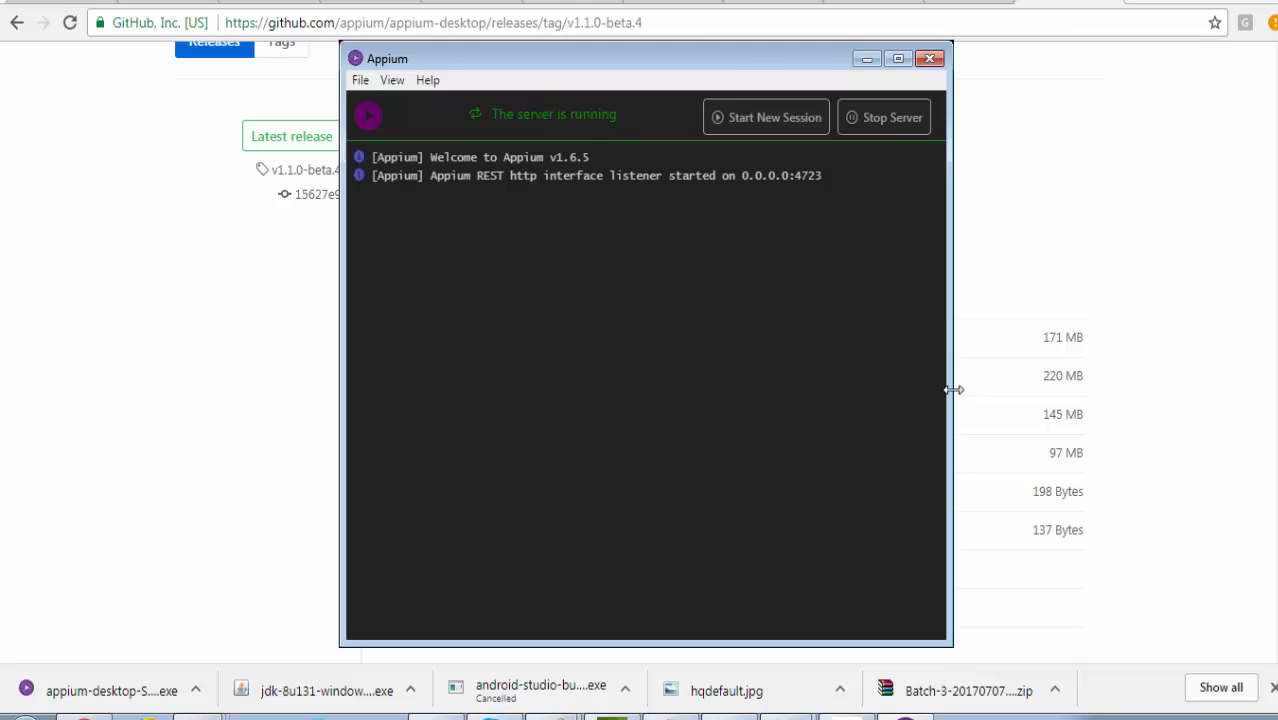
# Enlarge the Appium window and stop the running server
pyautogui.moveTo(645, 58); pyautogui.dragTo(622, 75)
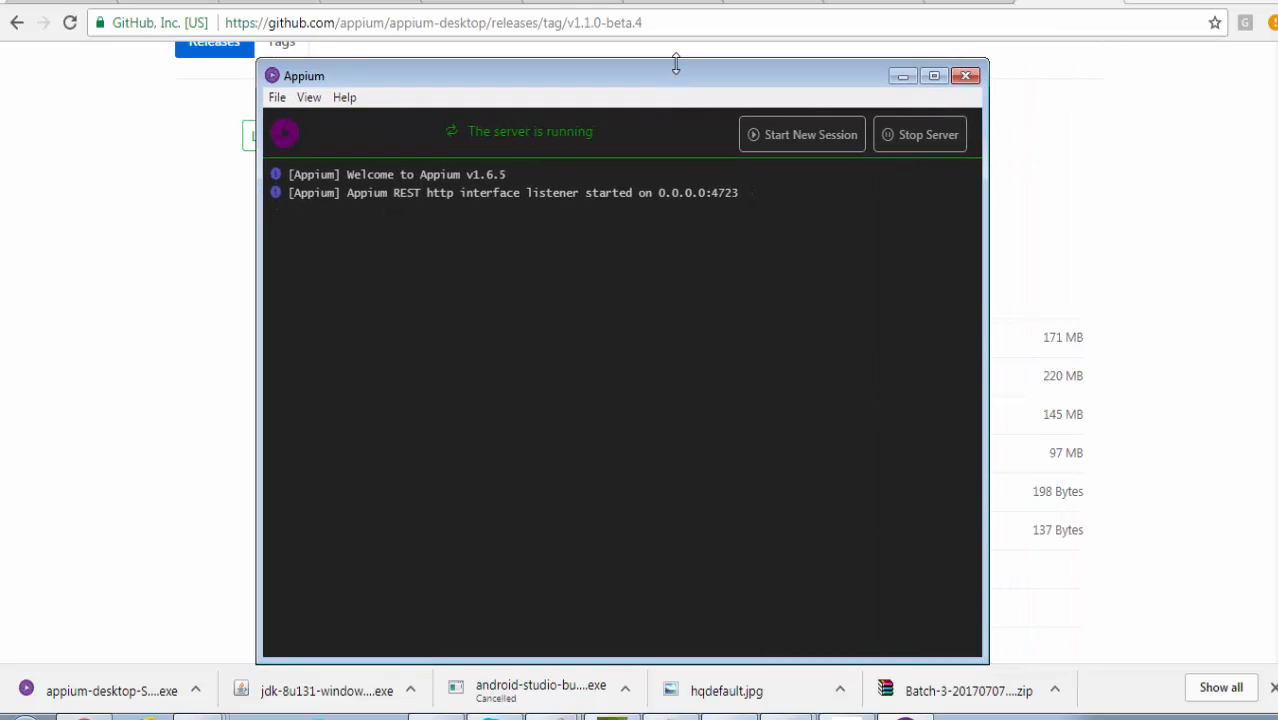
pyautogui.moveTo(910, 155)
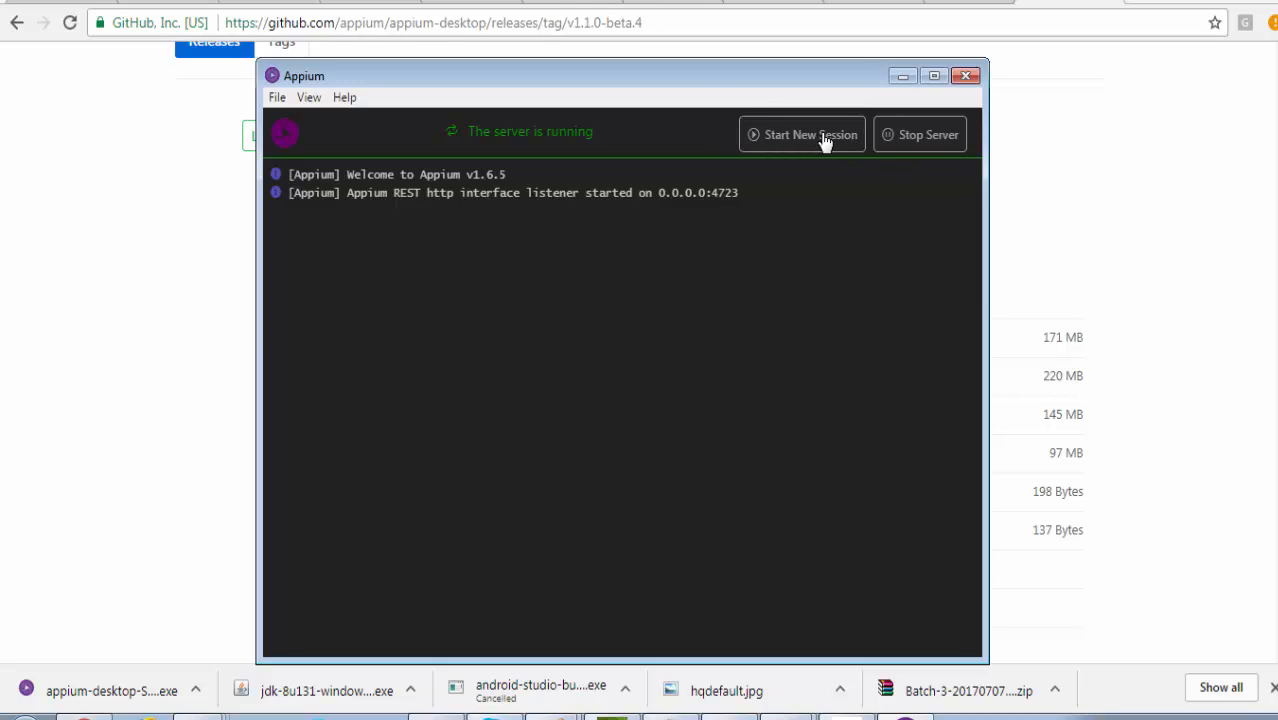
pyautogui.moveTo(344, 136)
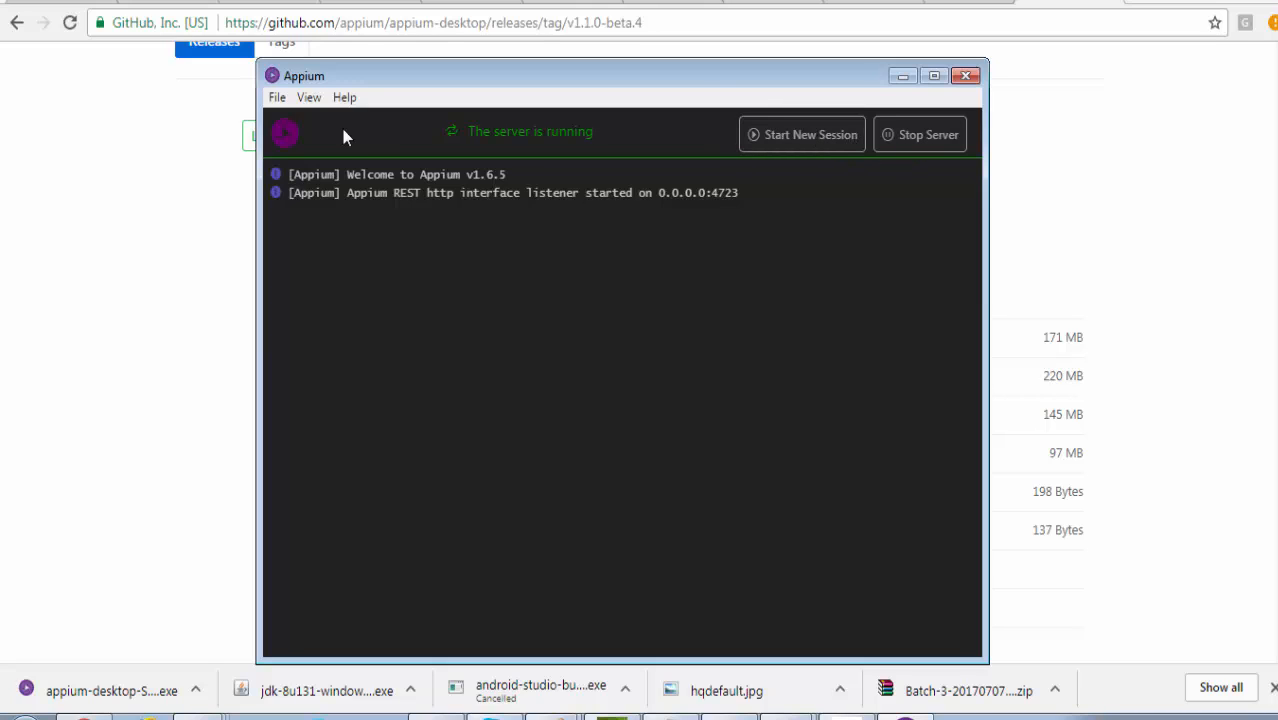
pyautogui.click(920, 134)
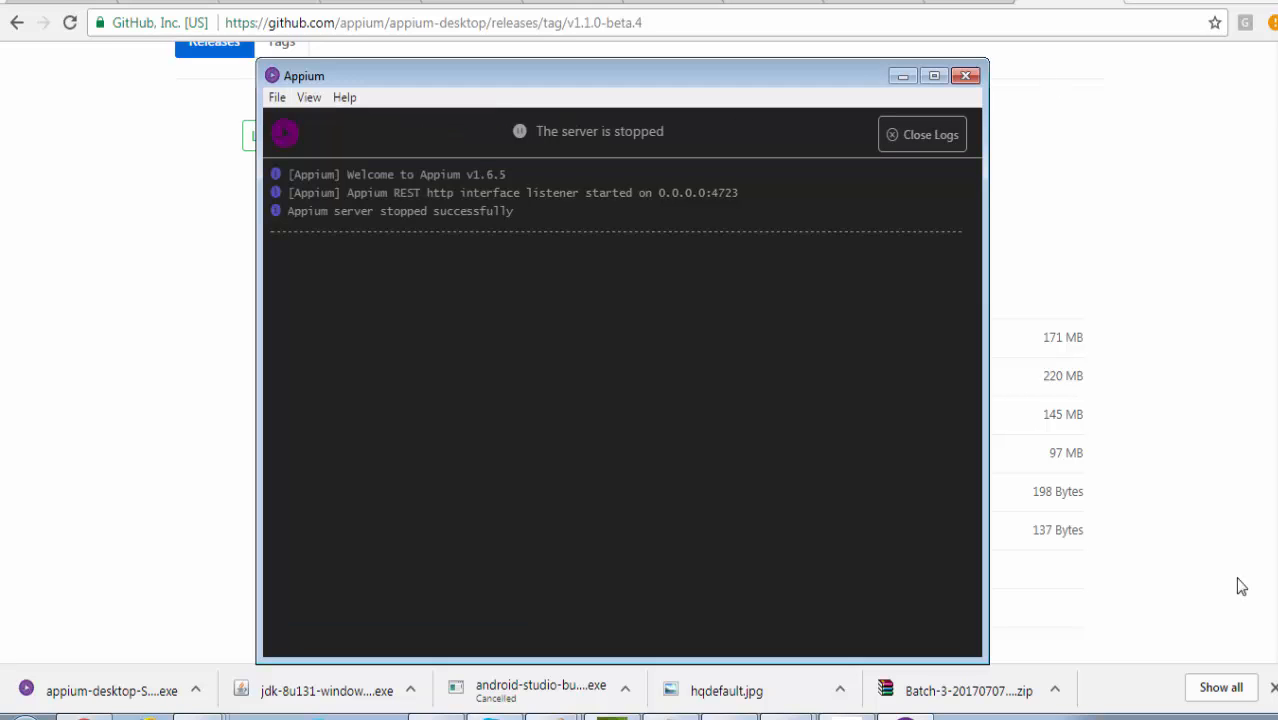
pyautogui.moveTo(1049, 85)
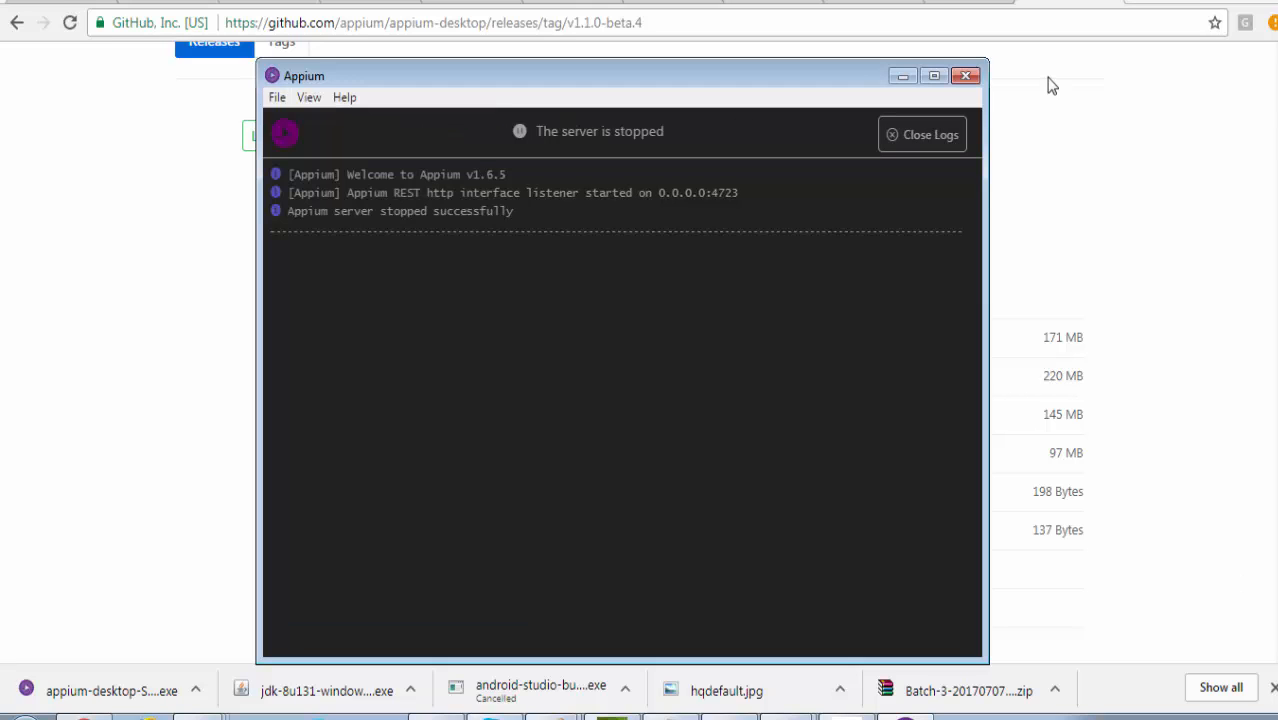